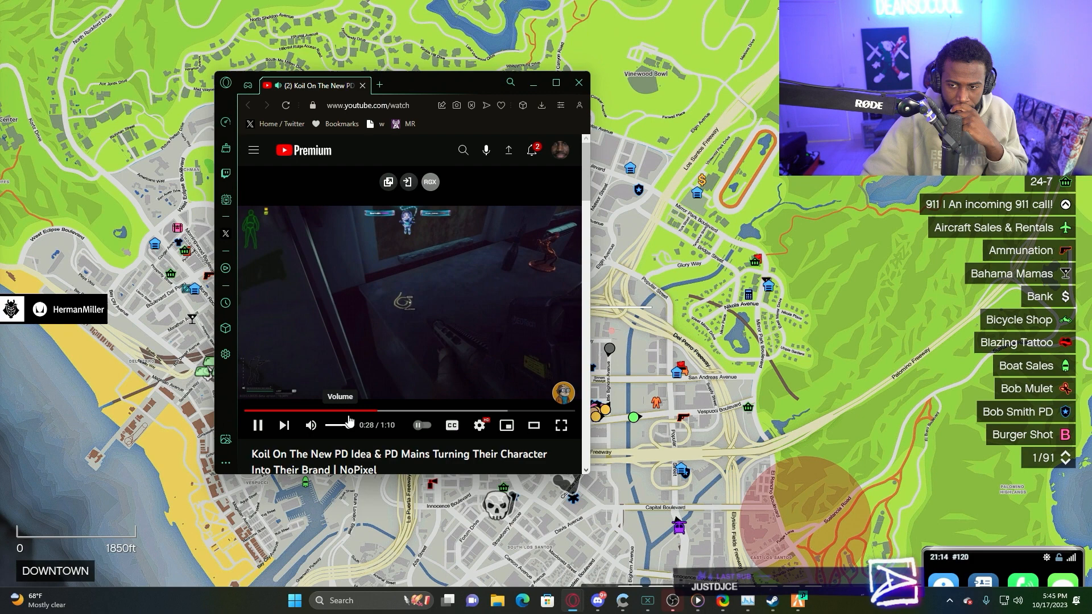
{"action": "left_click", "coordinate": [347, 412]}
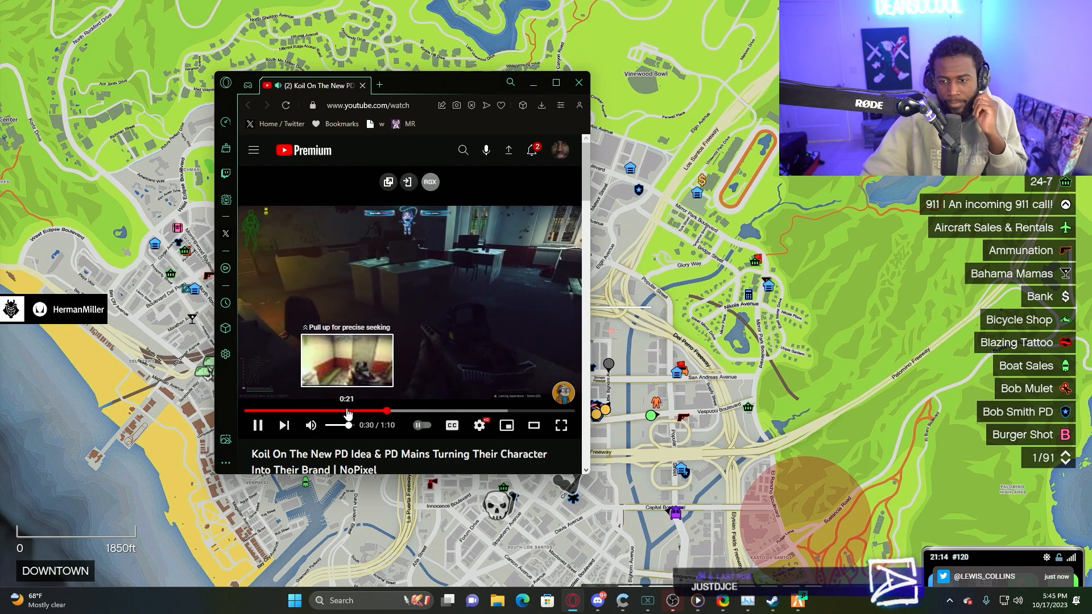